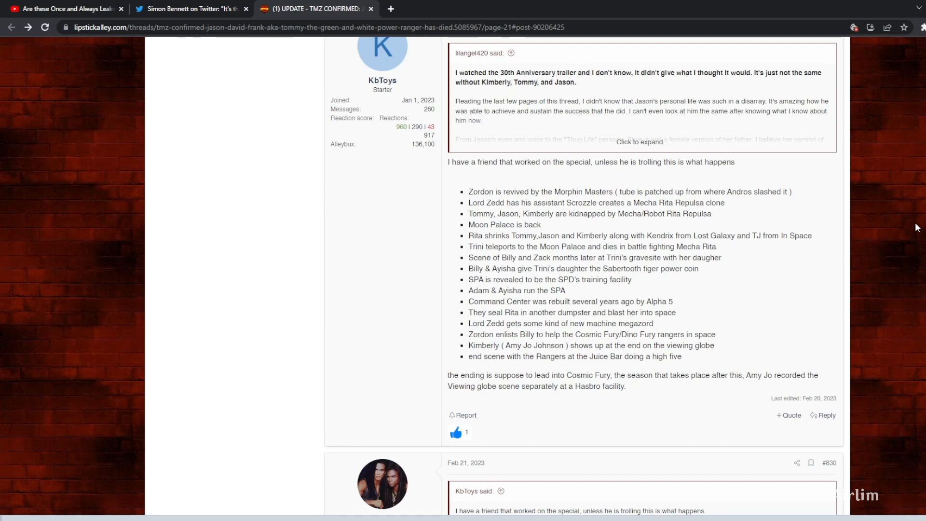
mouse_move(553, 295)
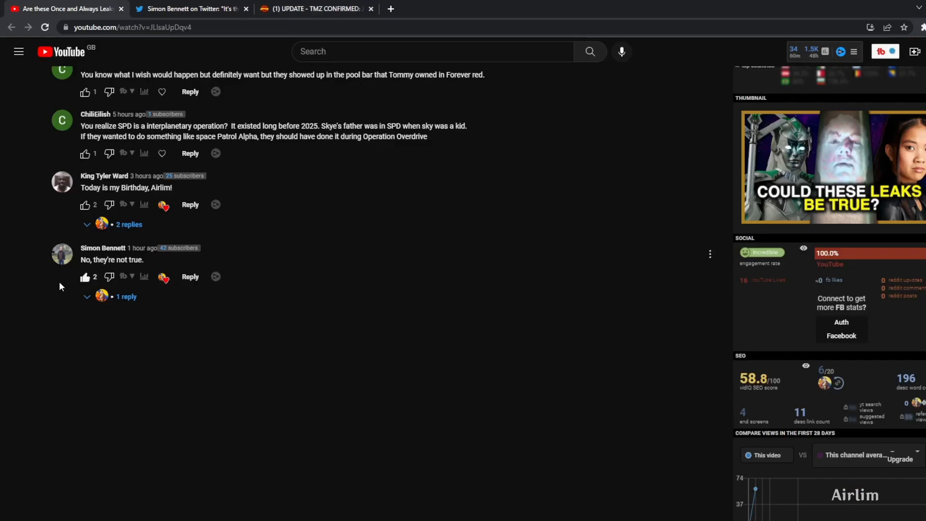
left_click(189, 8)
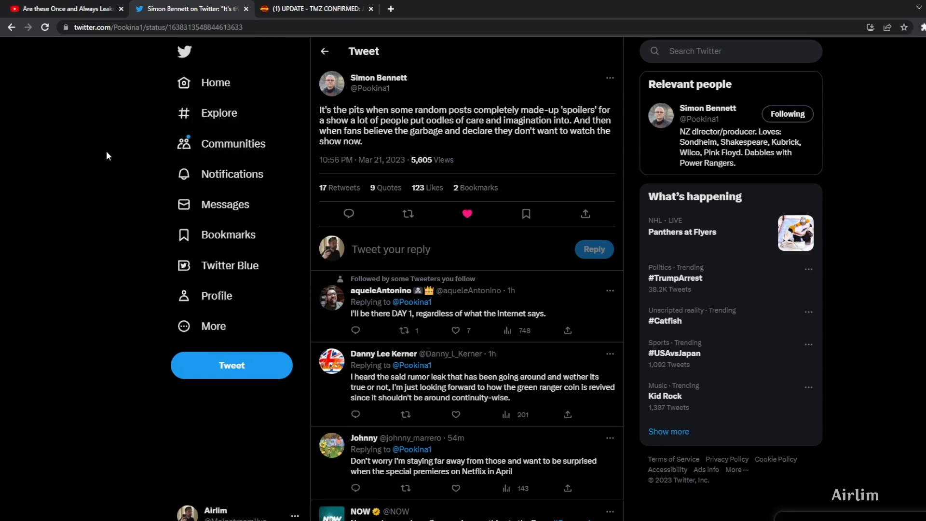
mouse_move(79, 206)
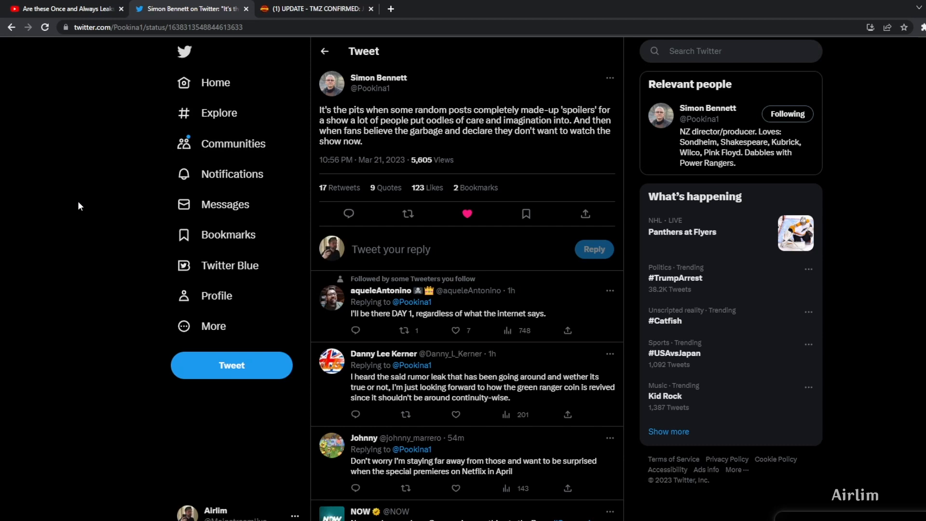
mouse_move(93, 170)
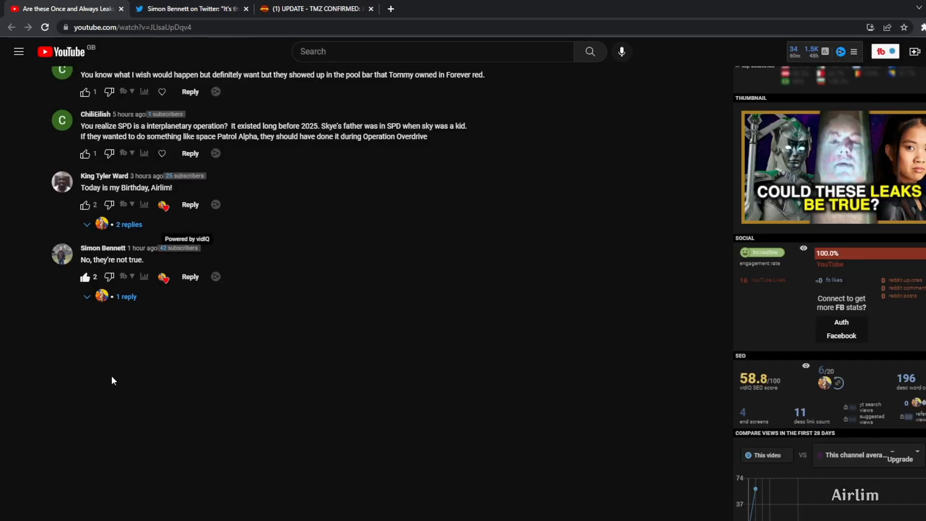
mouse_move(134, 372)
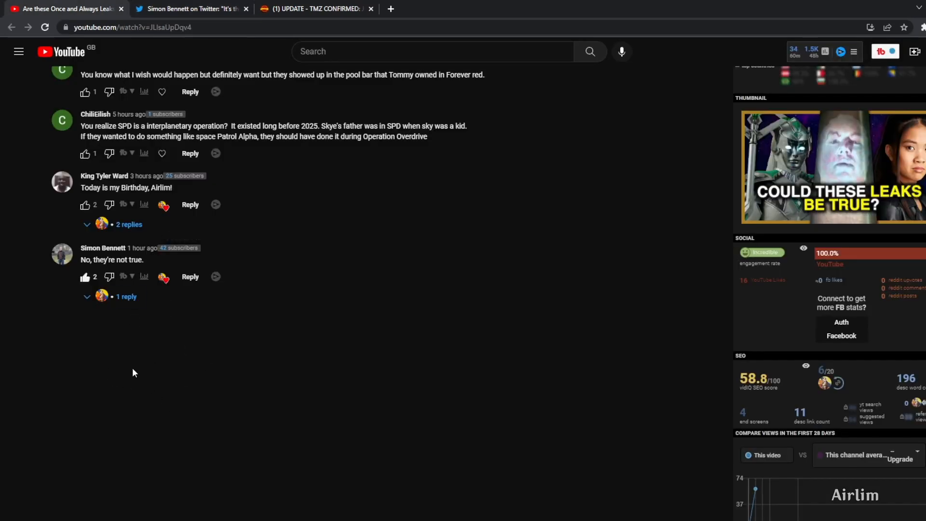
Step: Switch back to the Lipstick Alley tab showing the forum post's leaked plot list
left_click(315, 9)
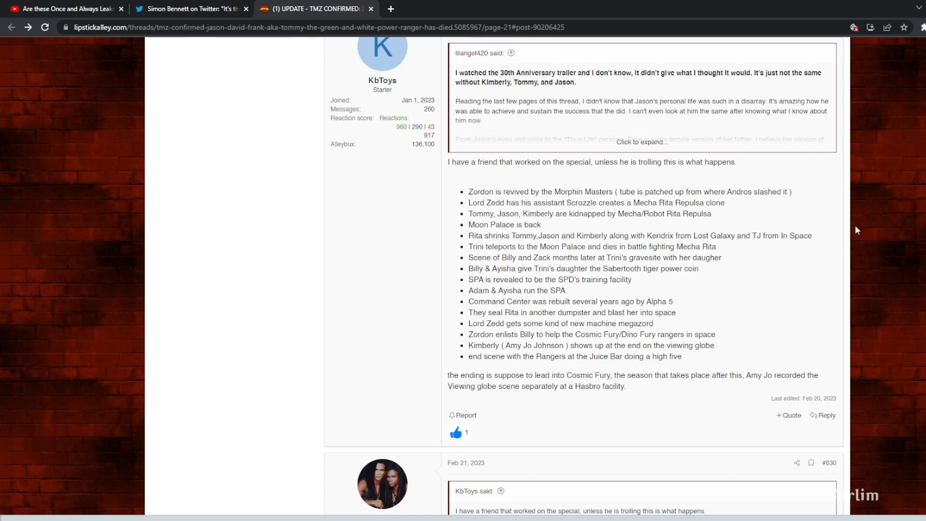
mouse_move(571, 236)
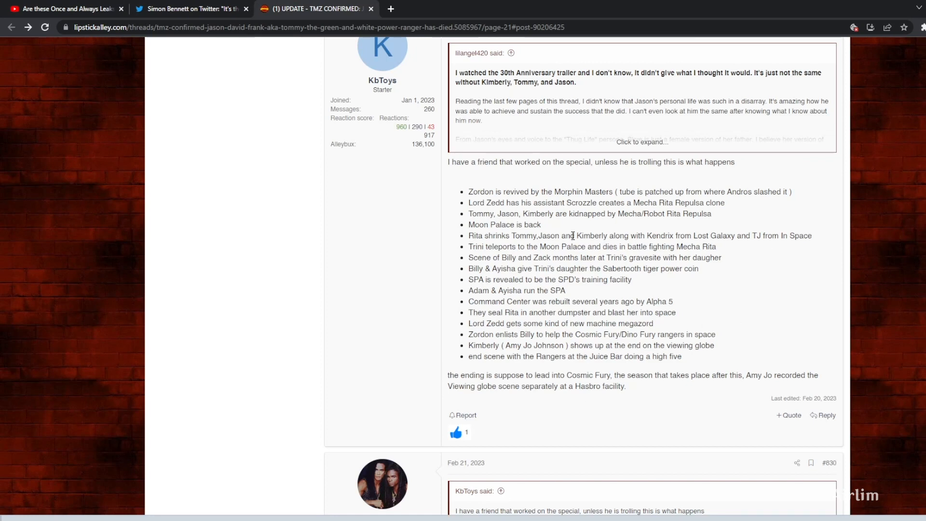
mouse_move(814, 323)
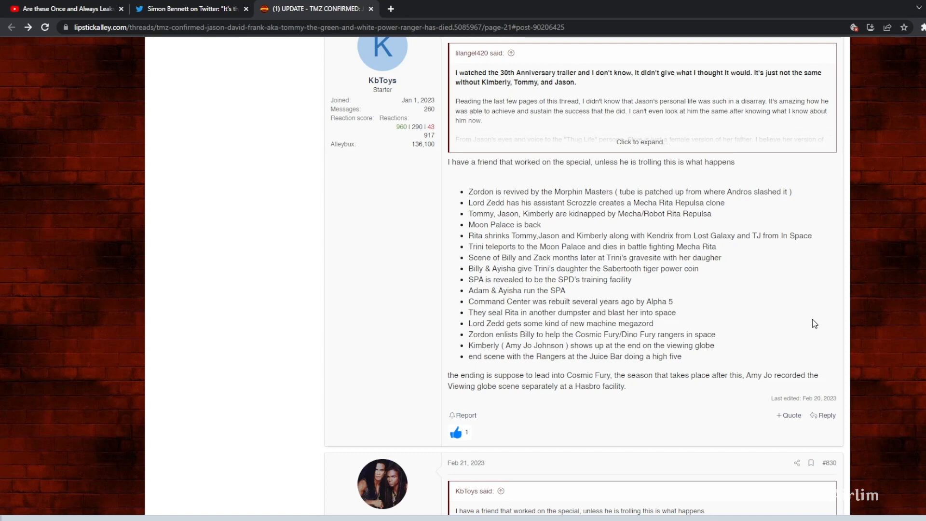
mouse_move(250, 303)
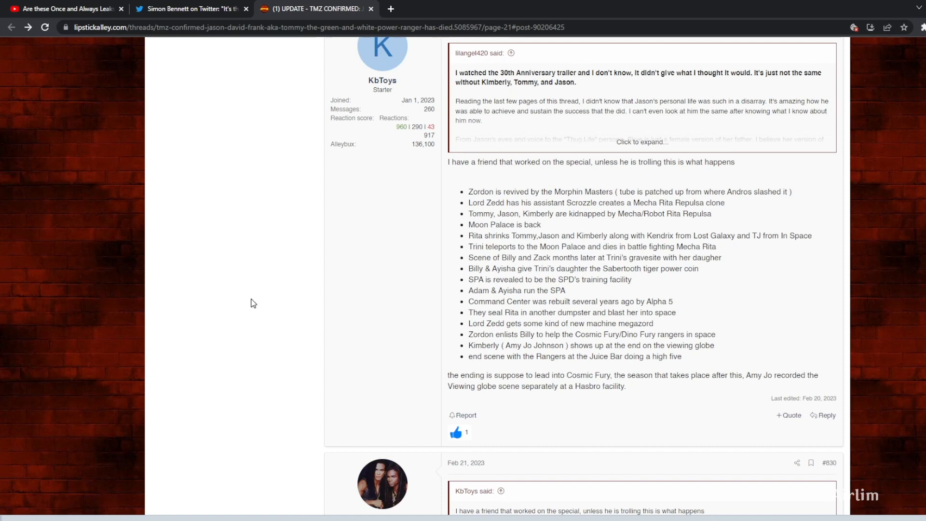